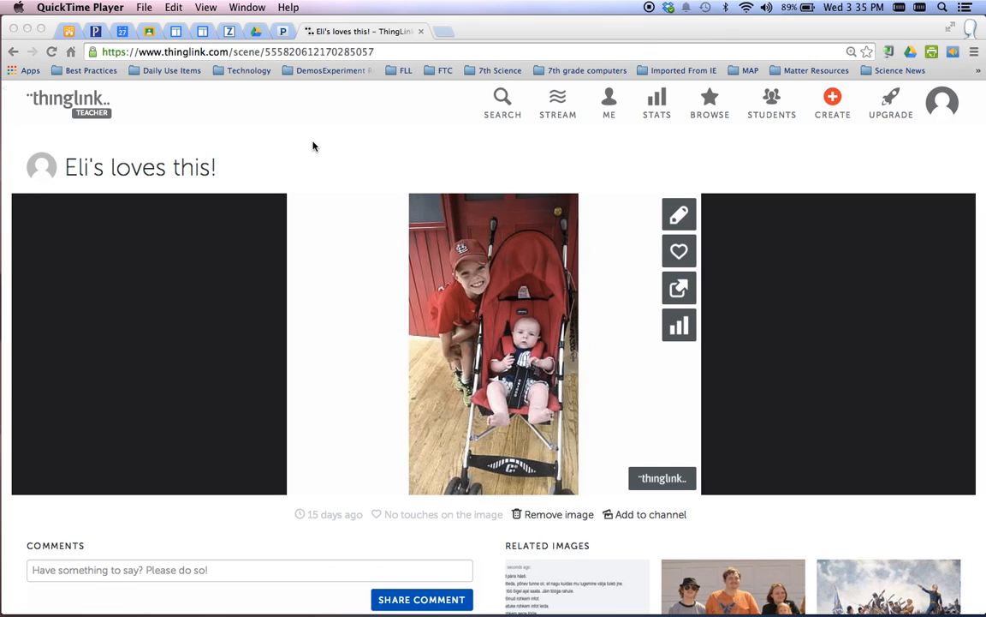
mouse_move(428, 445)
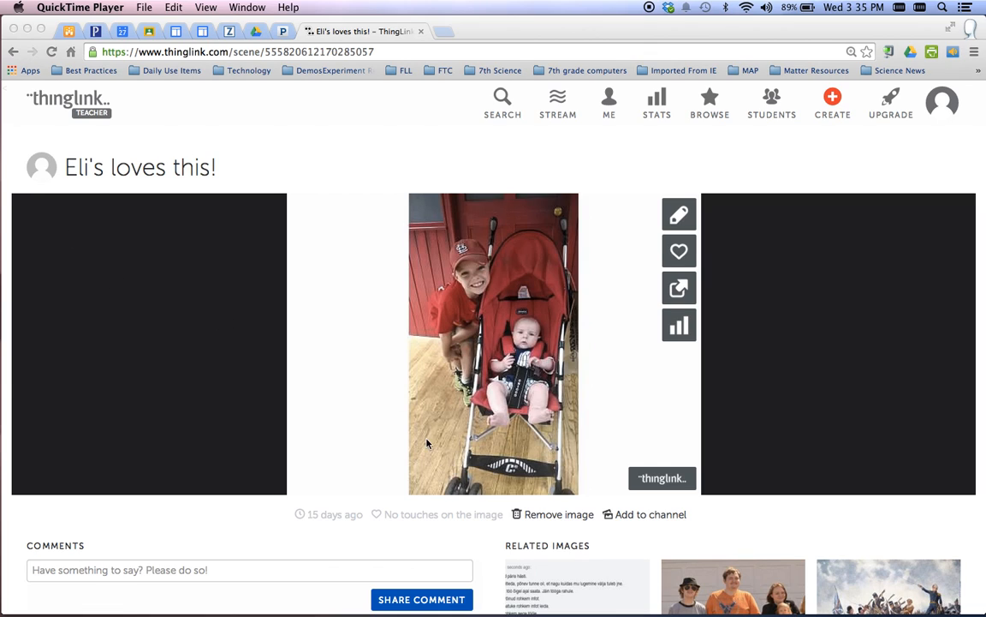
mouse_move(675, 279)
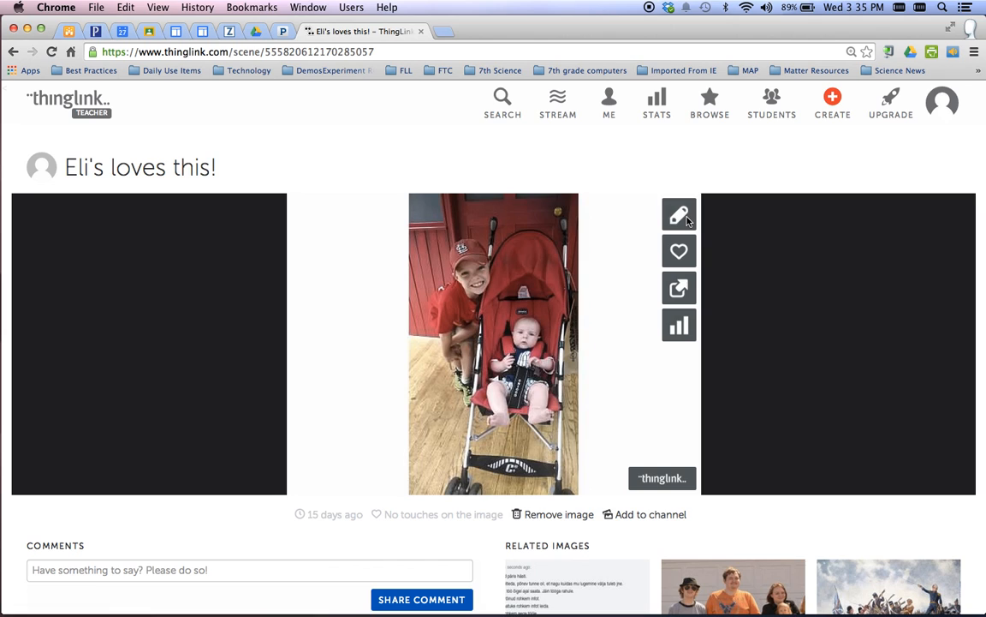
Place a new tag at the top of the stroller photo with the green play icon
click(678, 216)
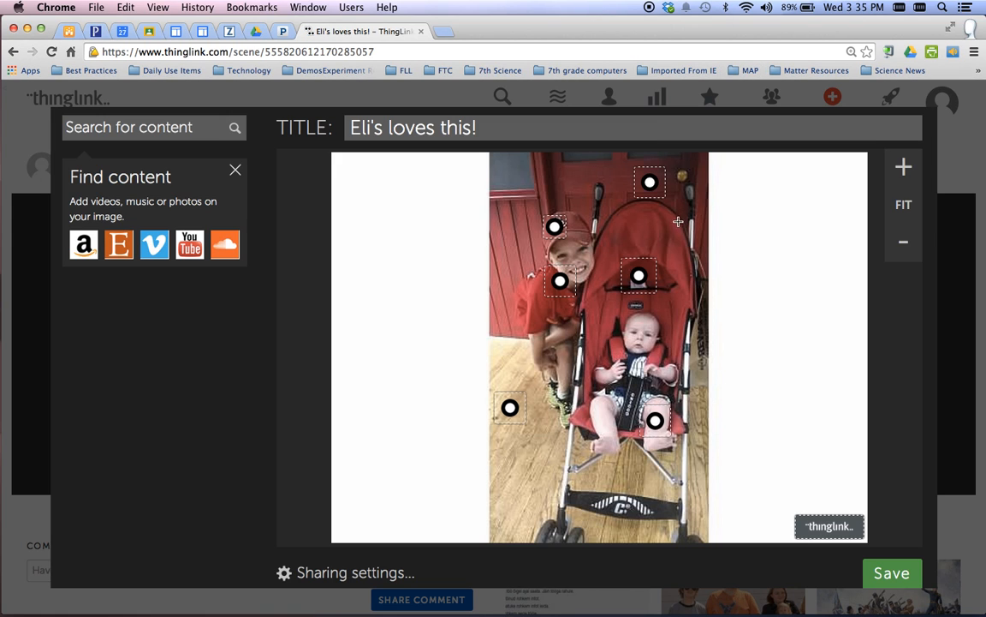
mouse_move(514, 173)
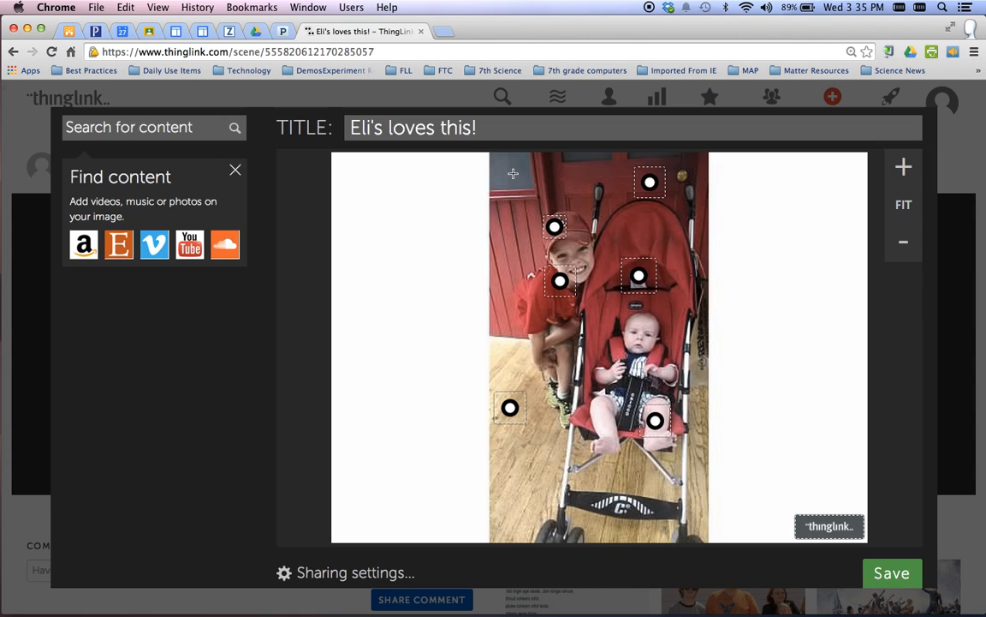
click(512, 173)
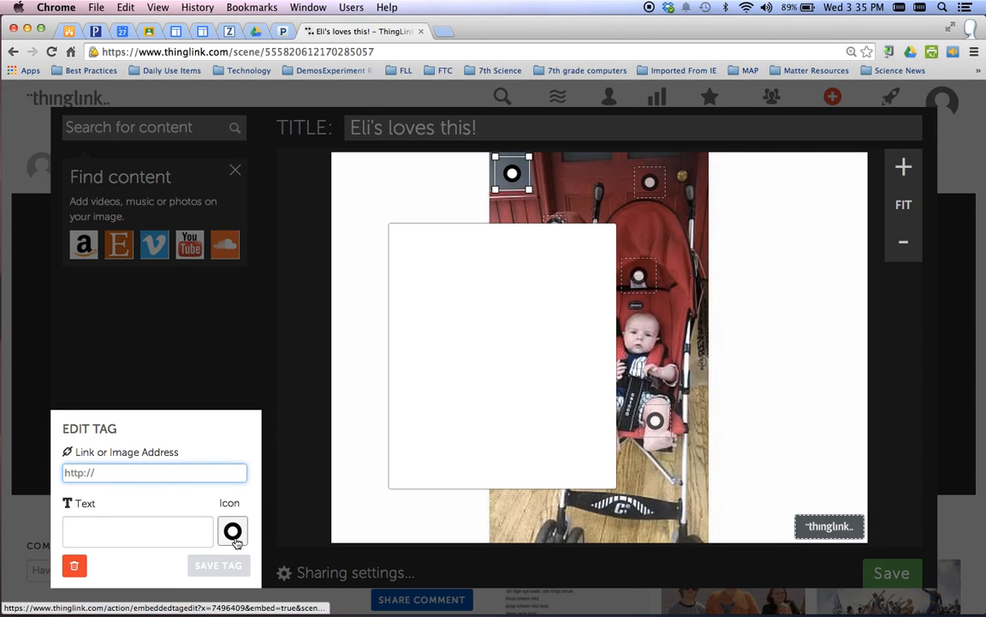
click(233, 531)
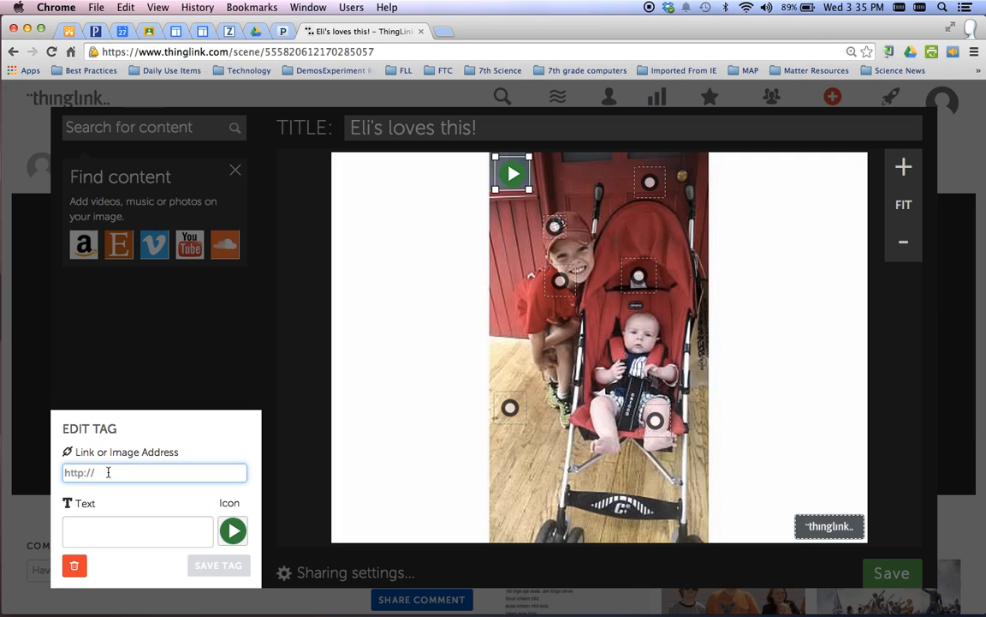
mouse_move(223, 473)
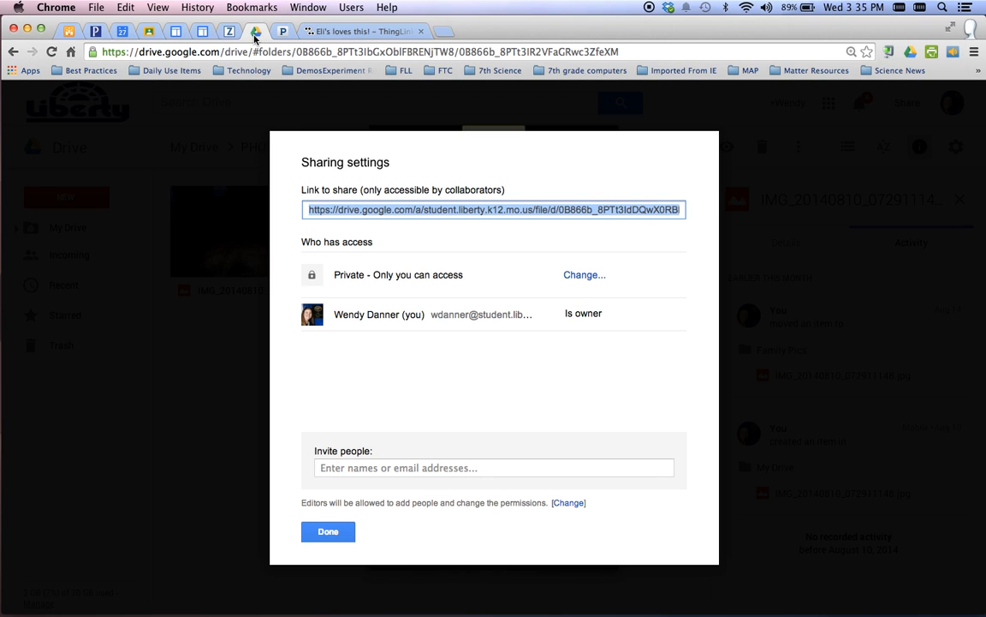
Dismiss the sharing settings and preview and return to the top of My Drive
click(329, 531)
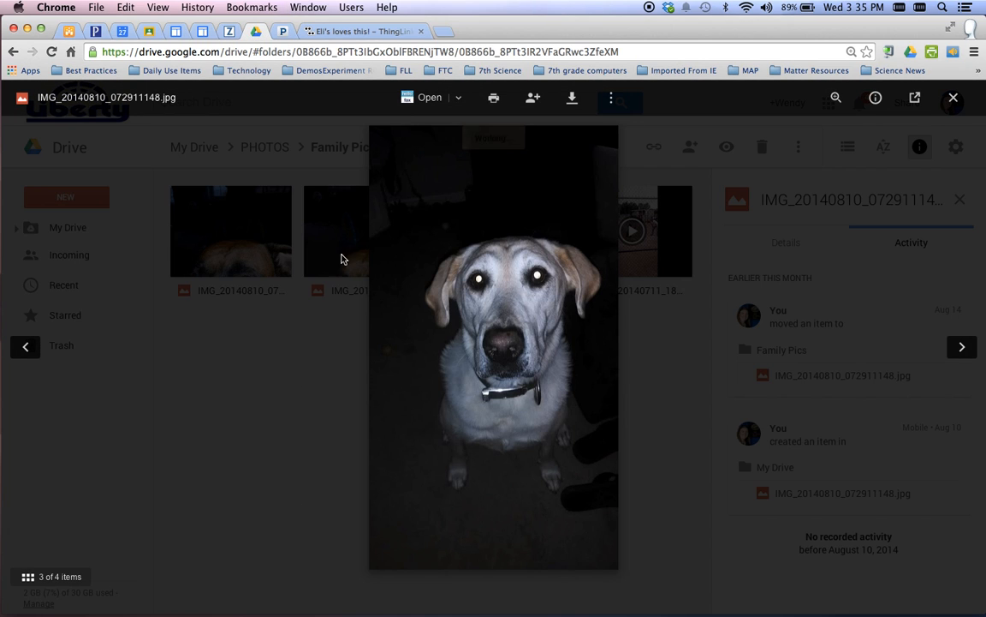
click(952, 96)
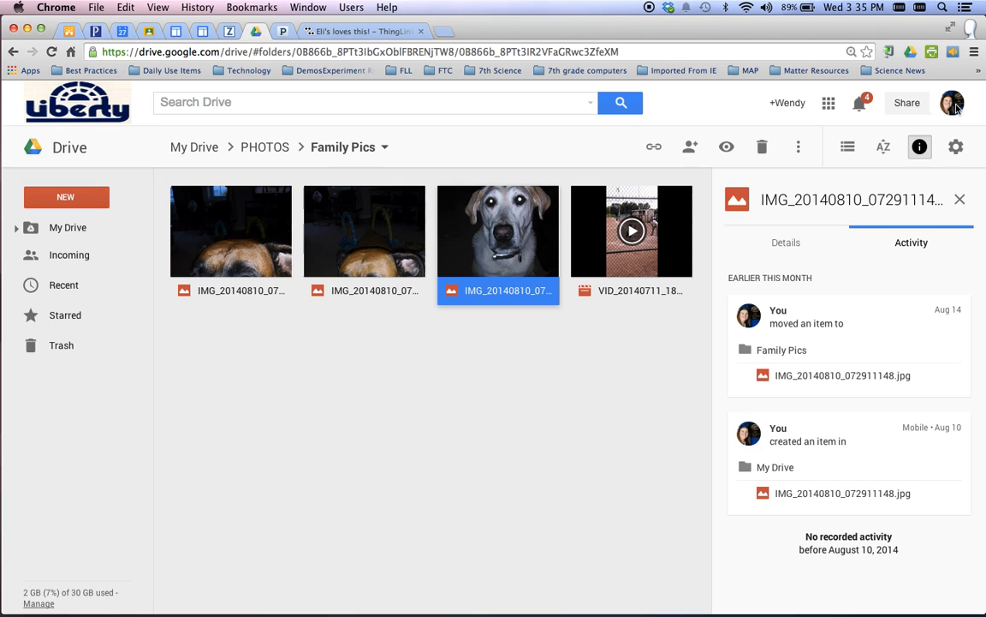
click(69, 227)
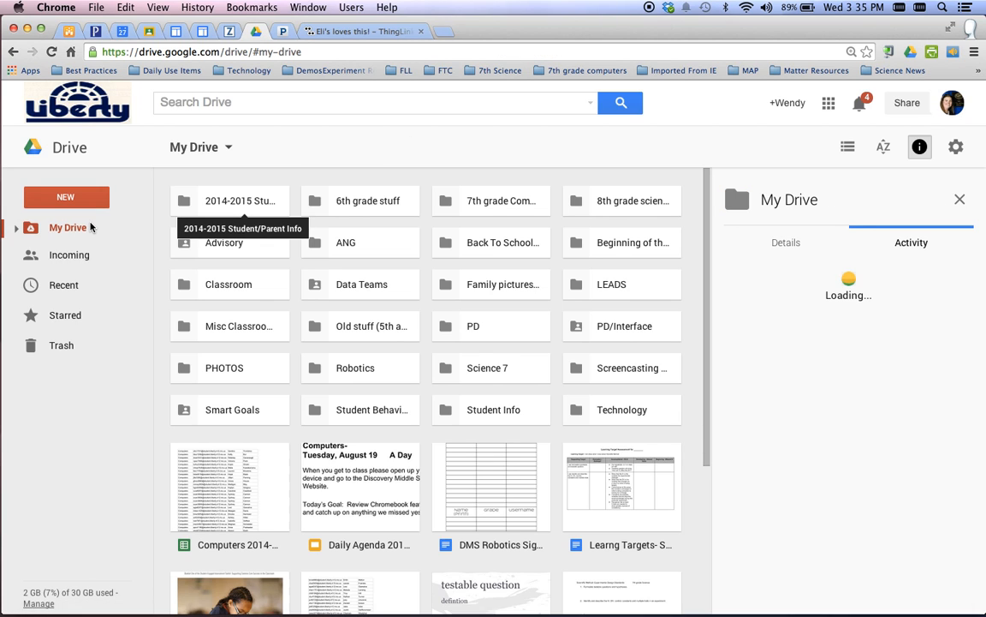
Preview the yellow lab photo inside PHOTOS > Family Pics
double_click(223, 366)
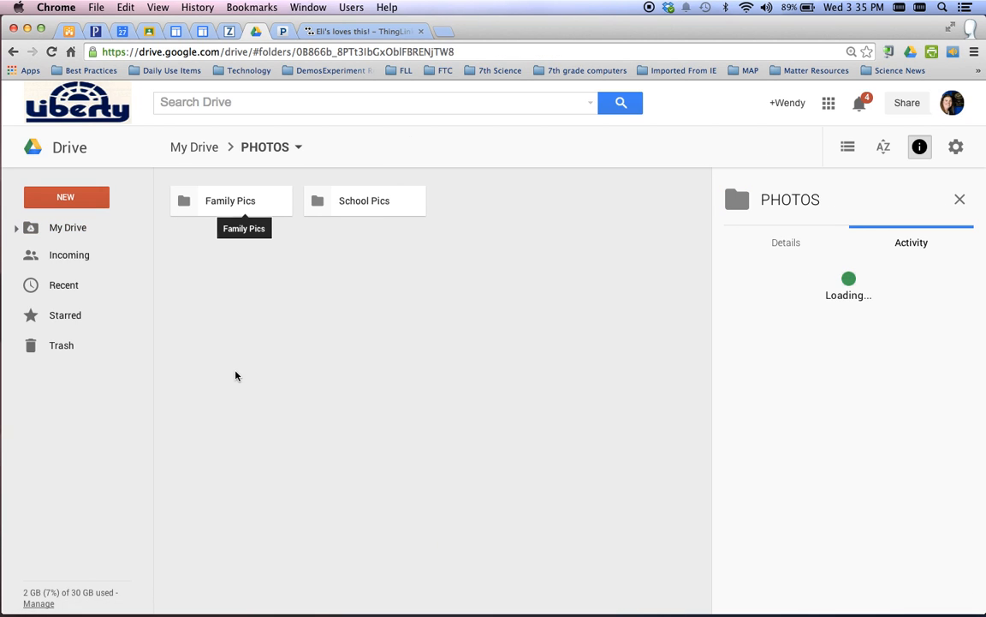
double_click(230, 201)
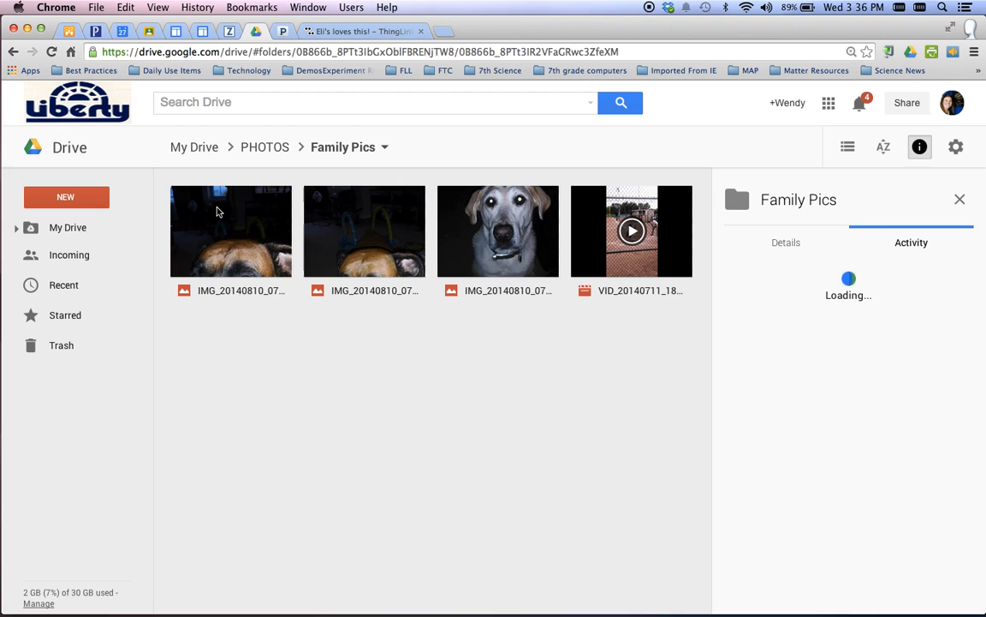
click(496, 229)
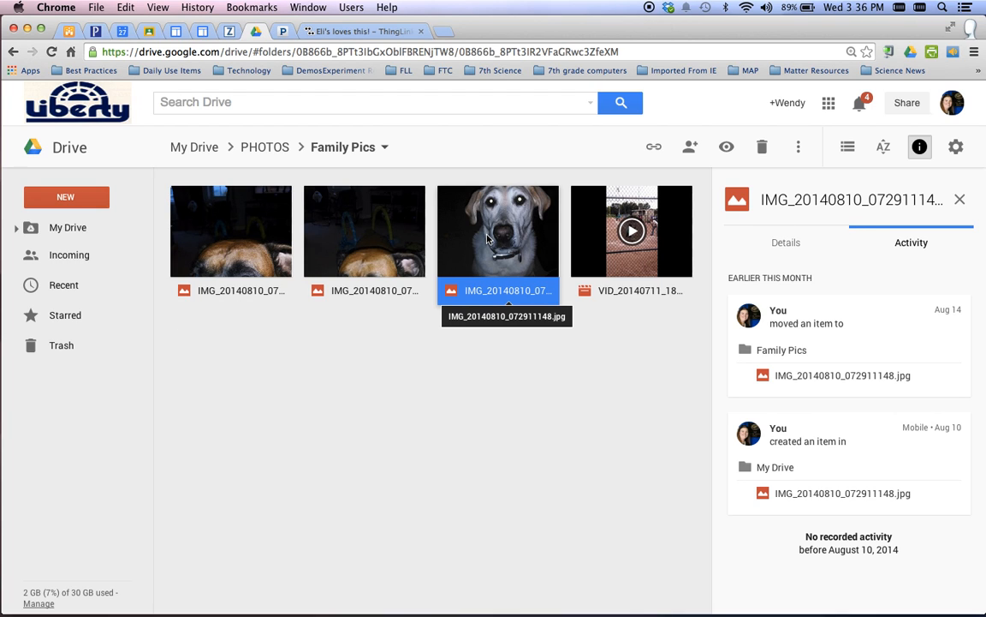
double_click(497, 231)
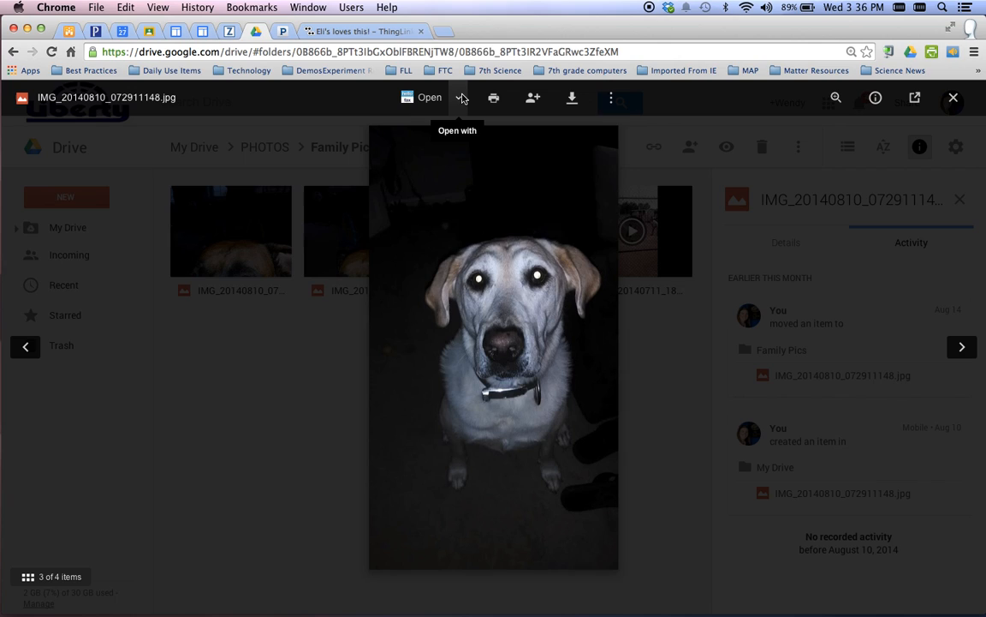
mouse_move(332, 237)
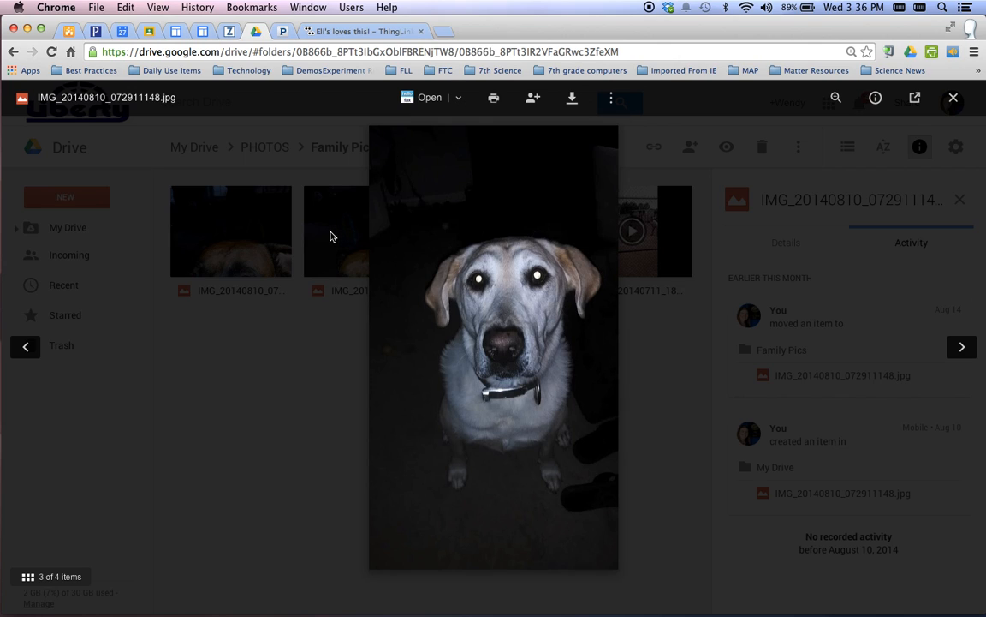
mouse_move(533, 96)
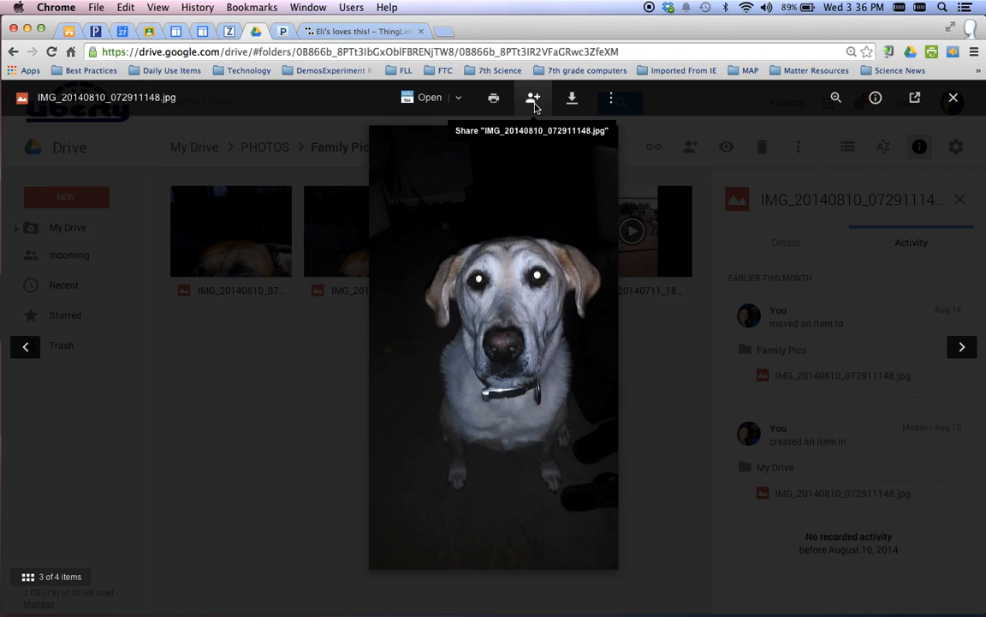
mouse_move(538, 106)
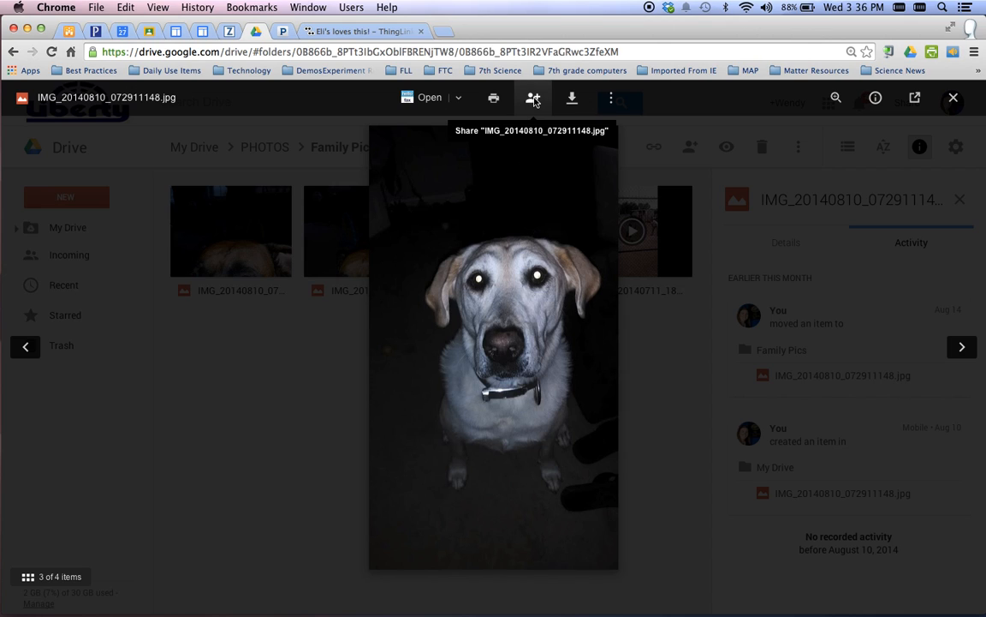
Share the yellow lab photo as 'Anyone with the link' can view and copy its share link
click(533, 96)
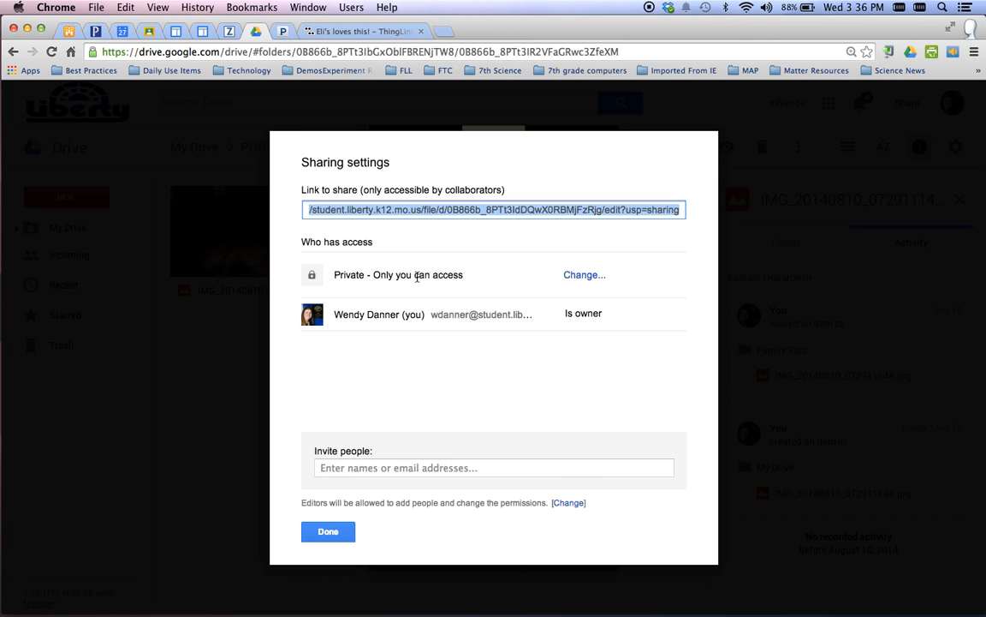
mouse_move(465, 276)
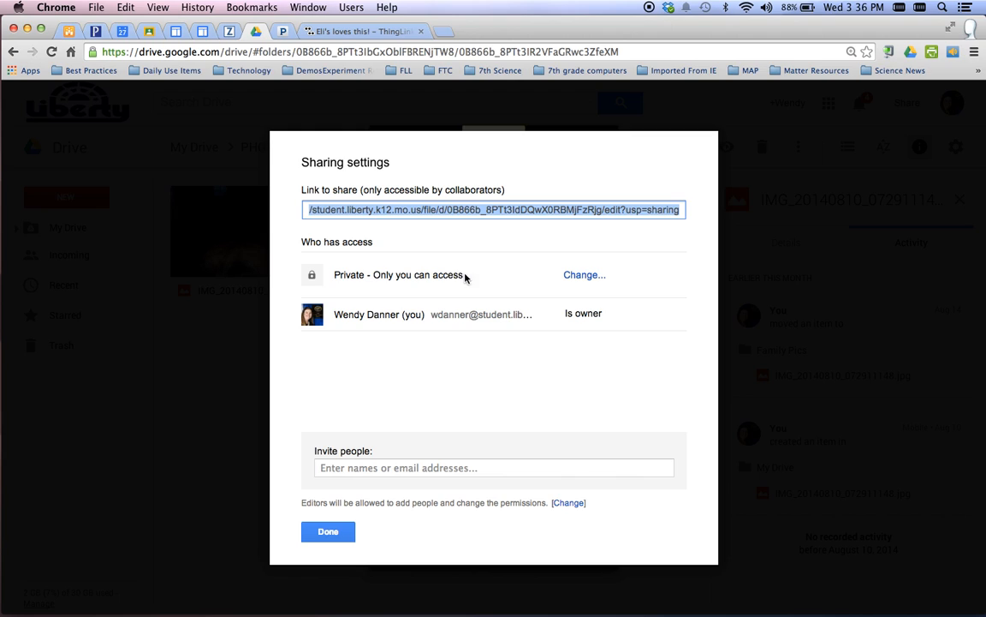
click(585, 274)
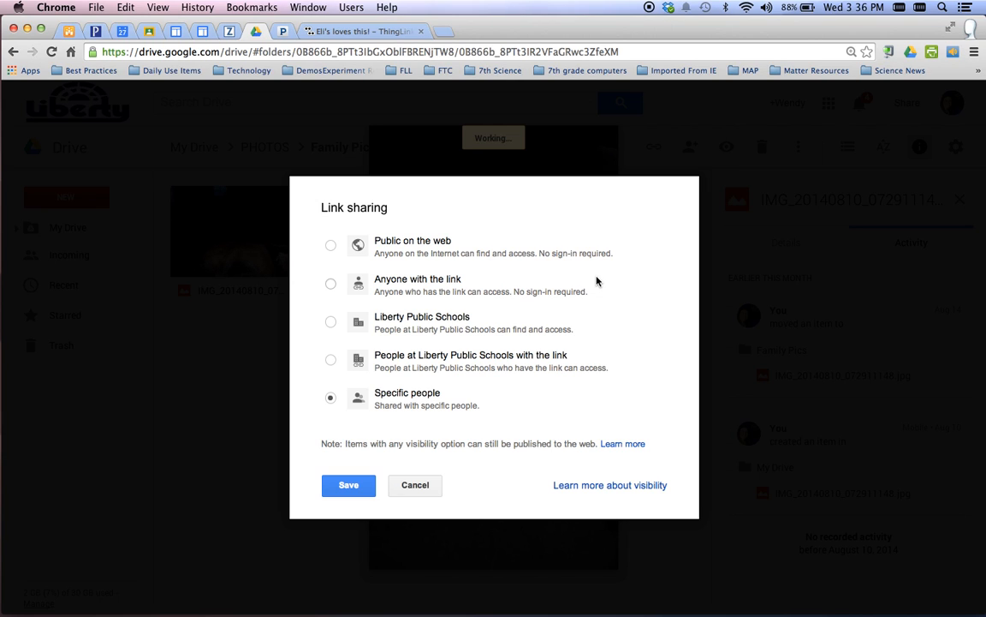
mouse_move(398, 369)
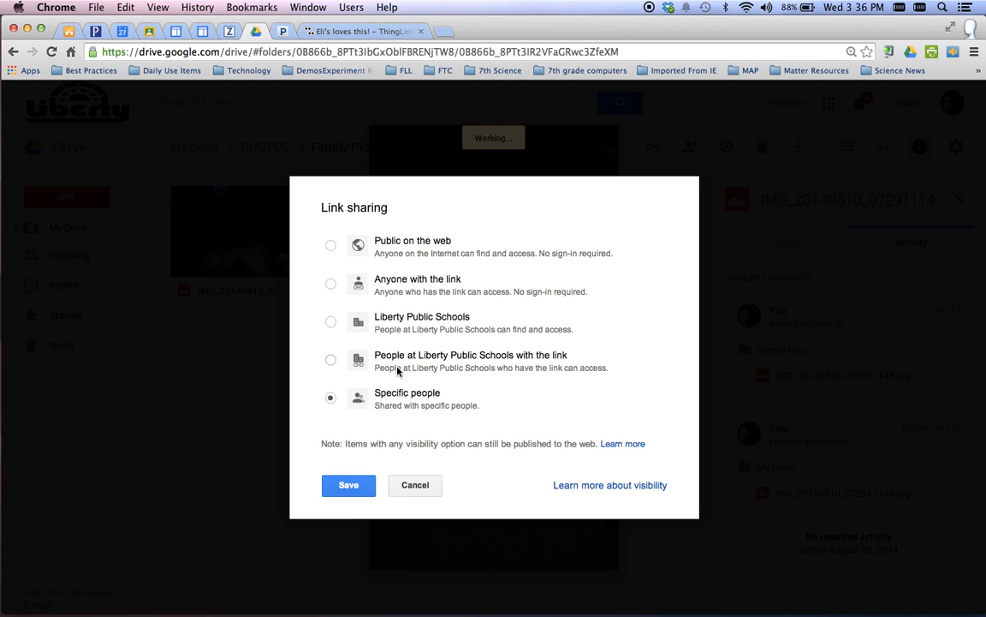
click(331, 284)
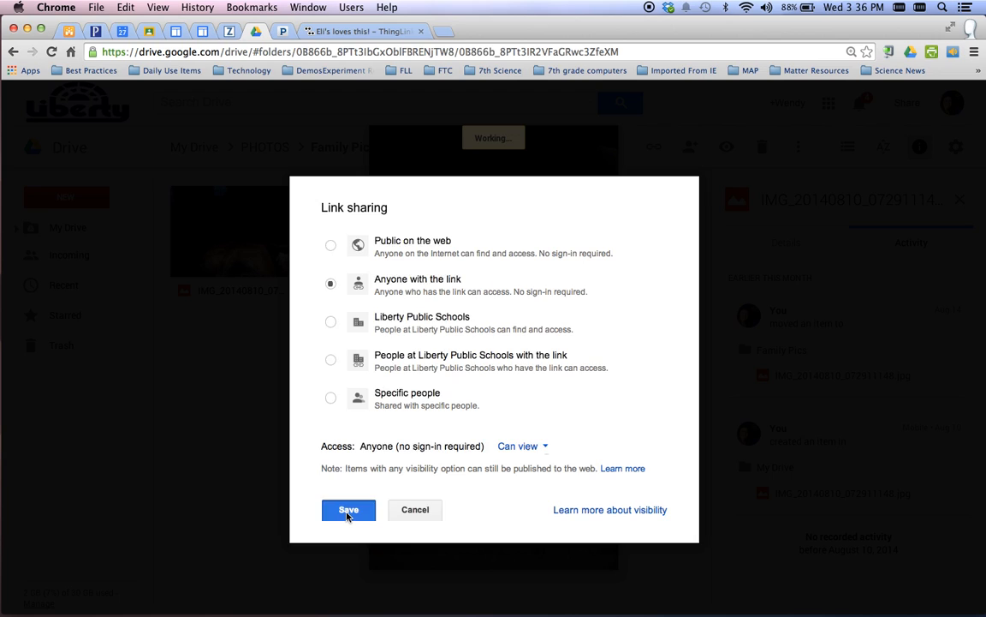
click(350, 511)
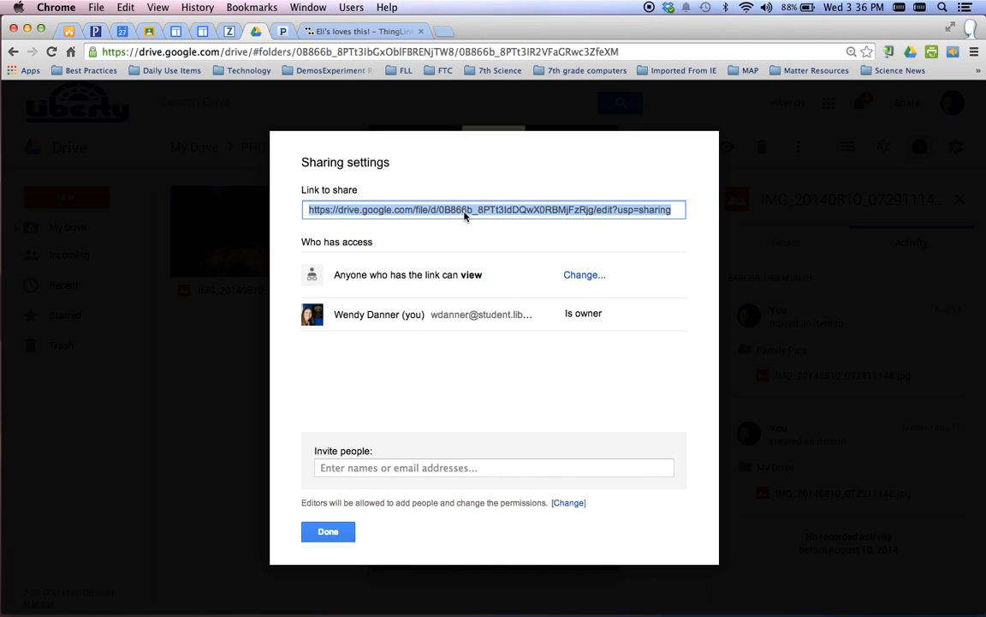
mouse_move(590, 202)
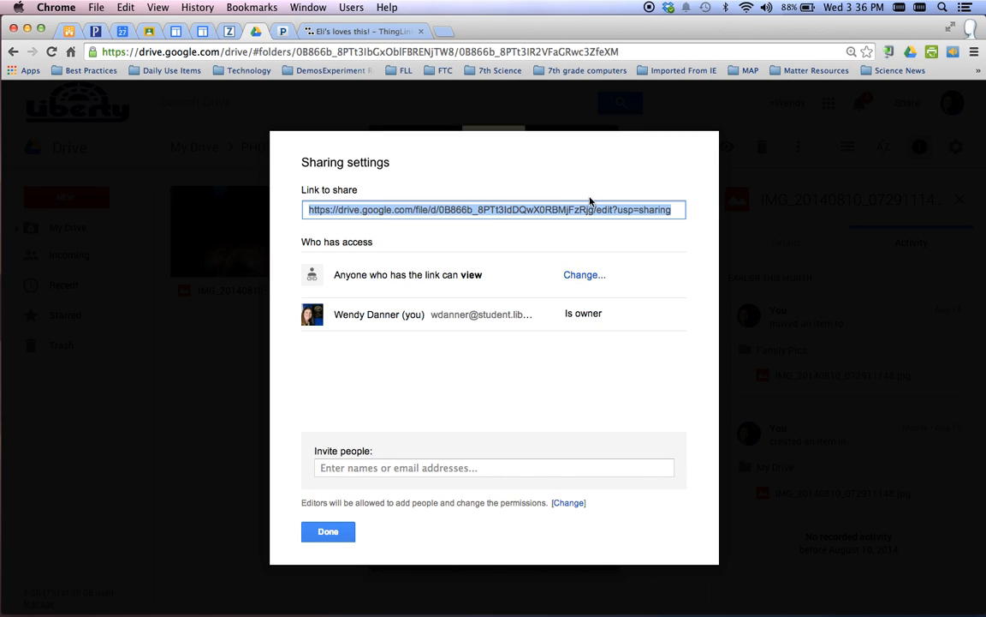
right_click(589, 209)
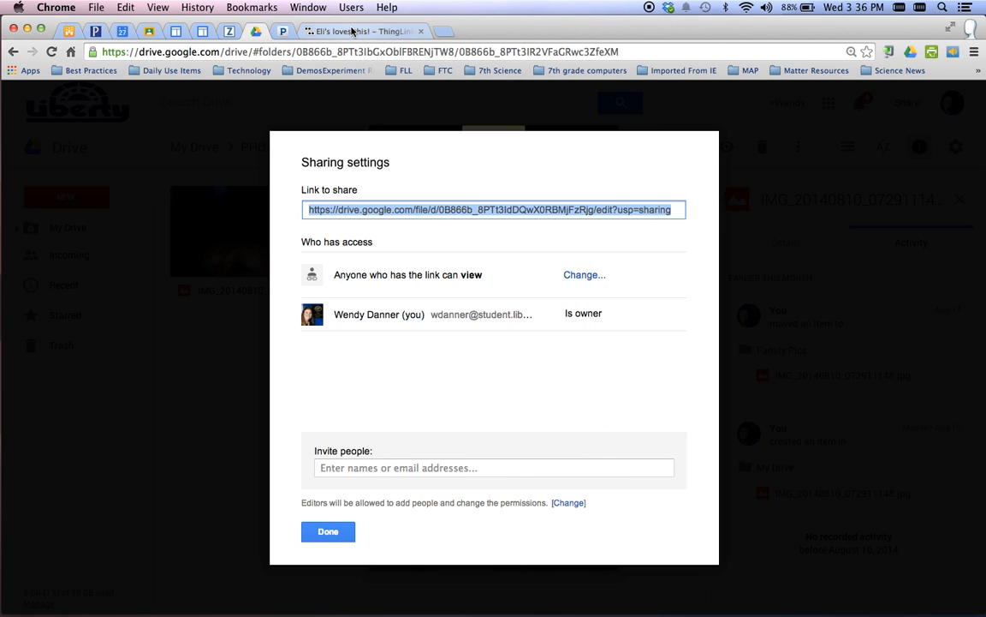
Save the tag with the pasted Drive share link and caption 'My yellow lab, Daisy'
click(360, 30)
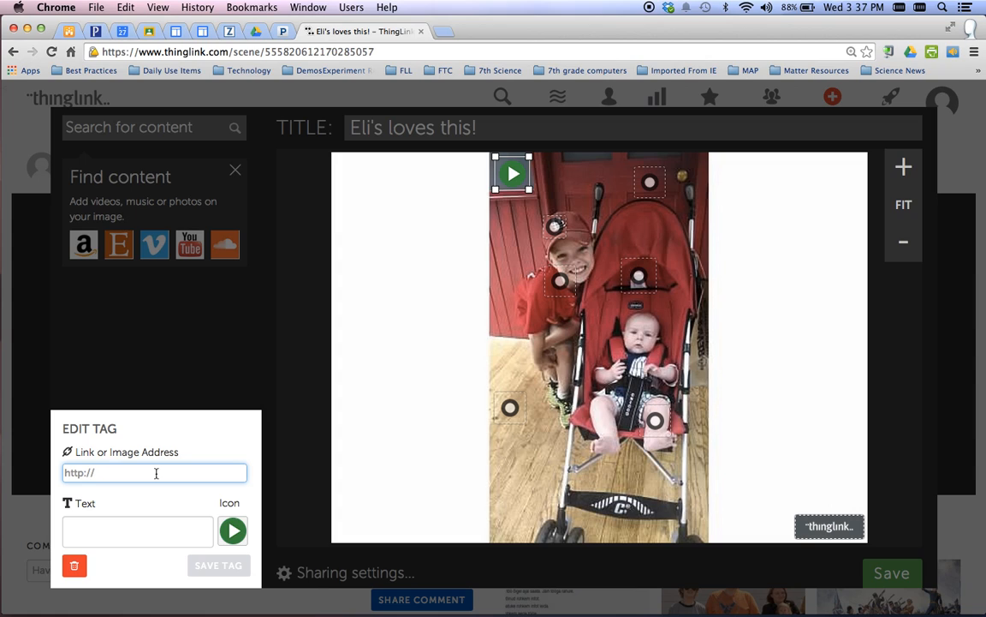
text(dDQwX0RBMjFzRjg/edit?usp=sharing)
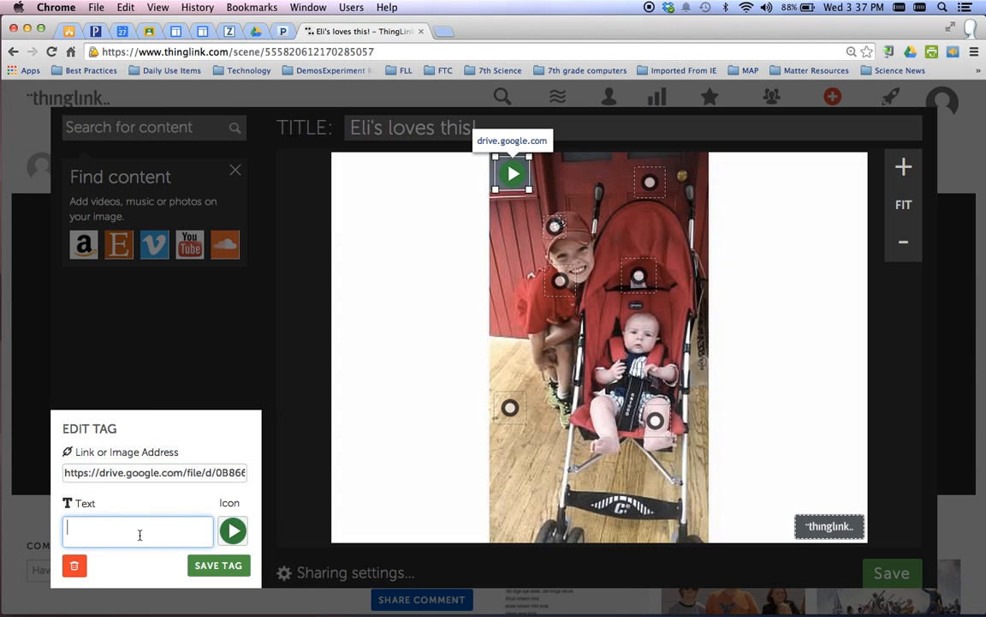
text(My)
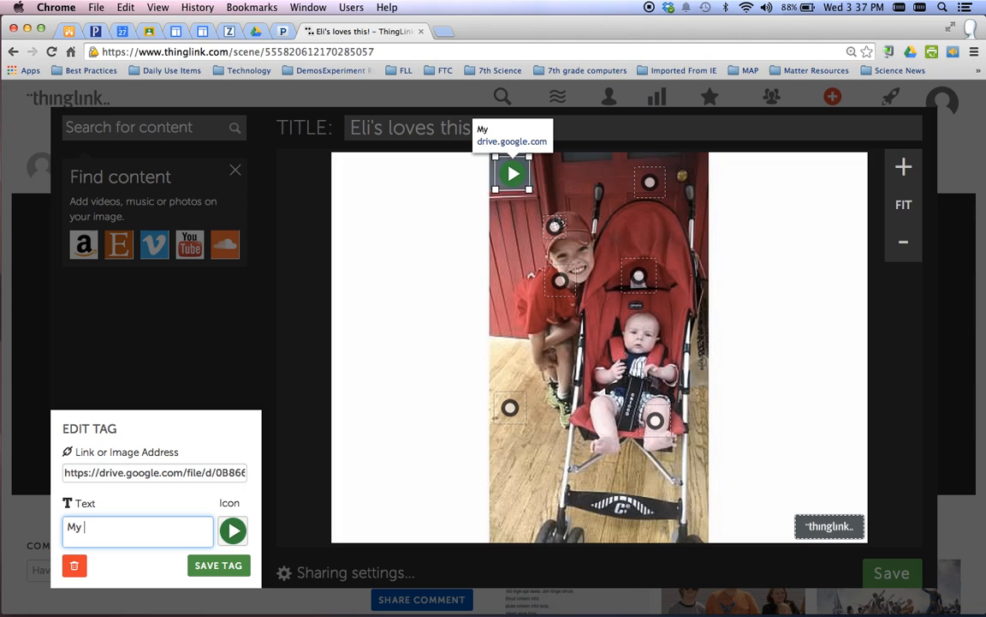
text(yellow la)
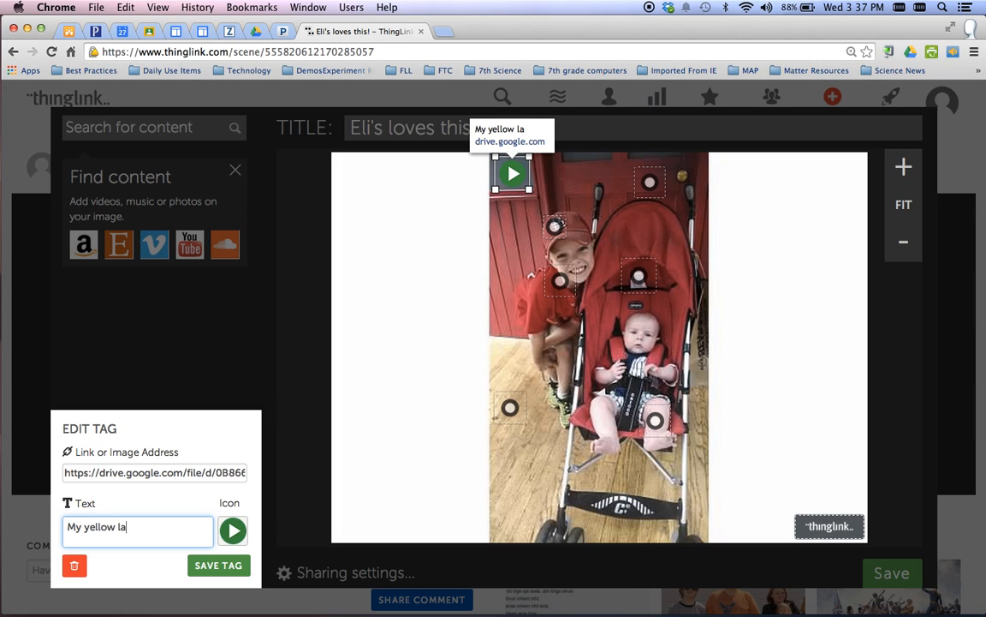
text(b, Daisy)
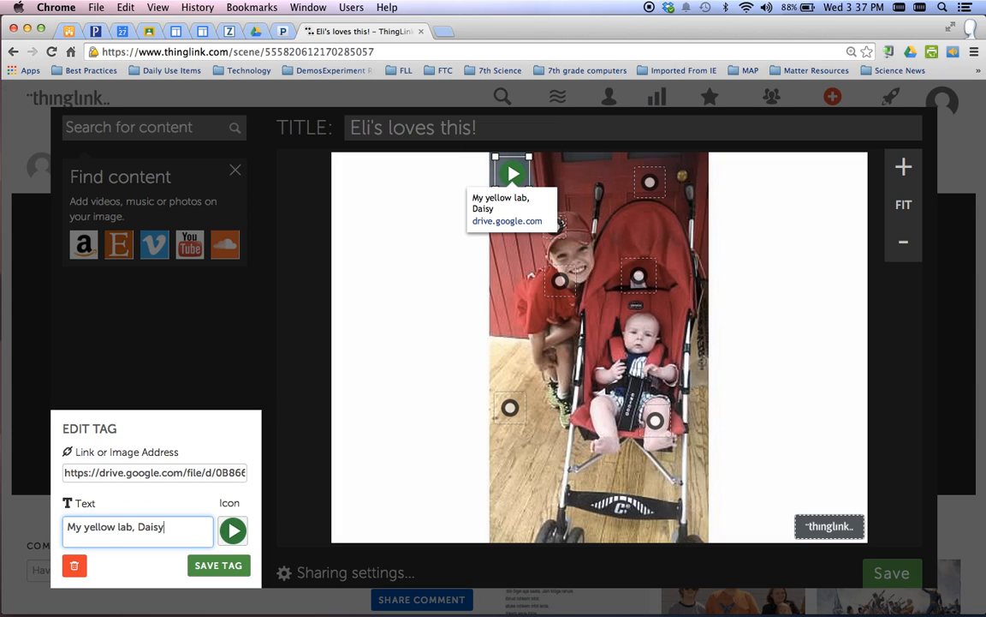
click(220, 565)
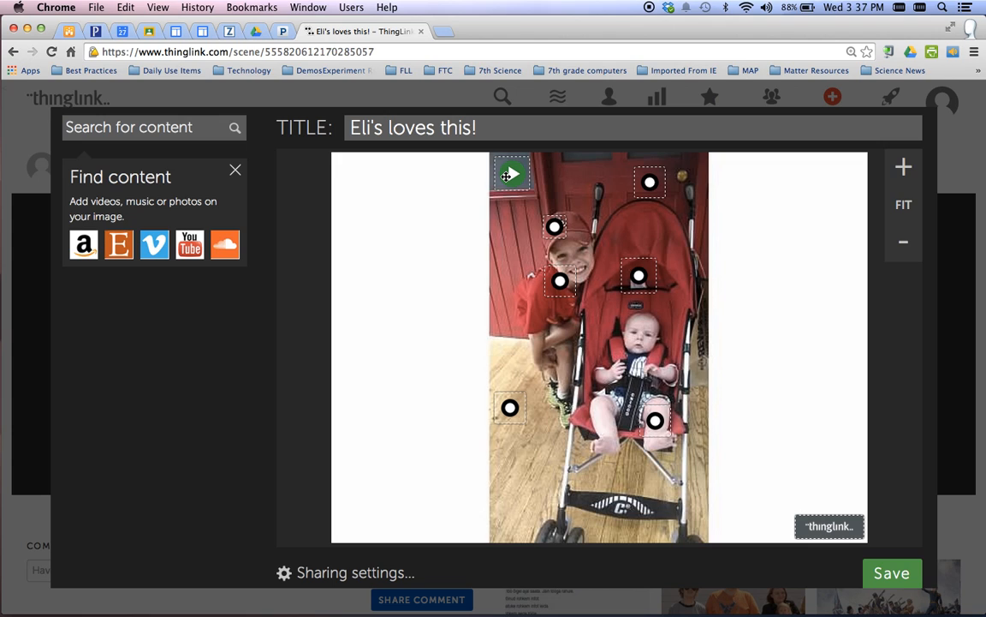
mouse_move(829, 526)
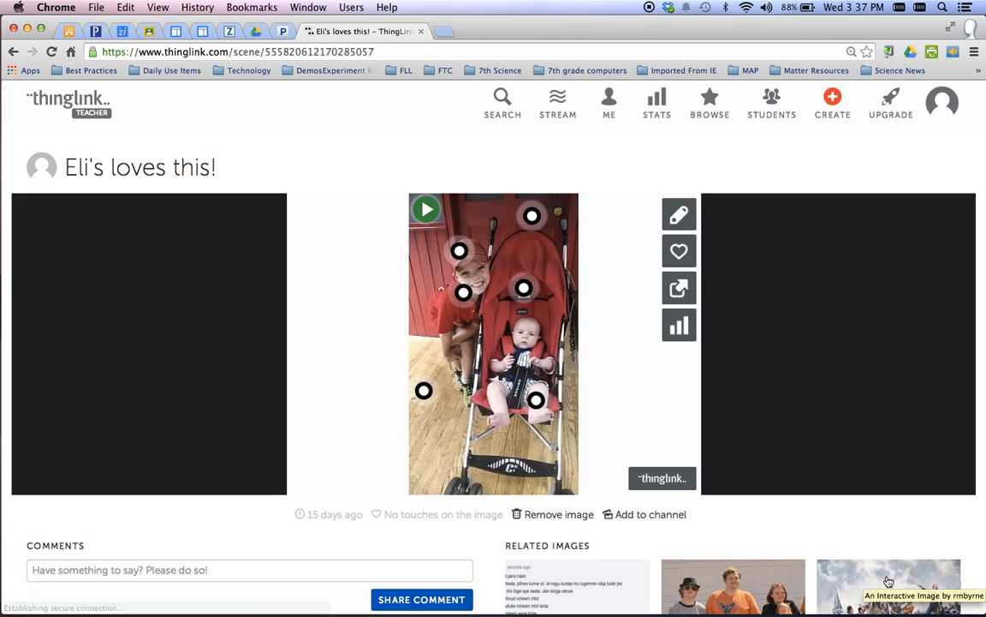
mouse_move(425, 209)
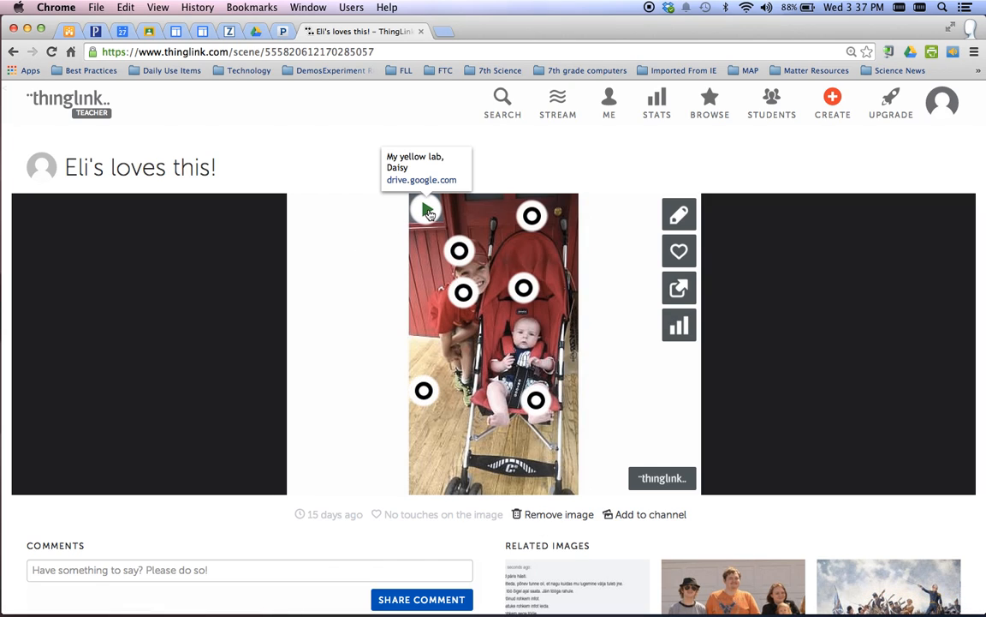
Follow the green play tag to the yellow lab photo in Google Drive
click(421, 175)
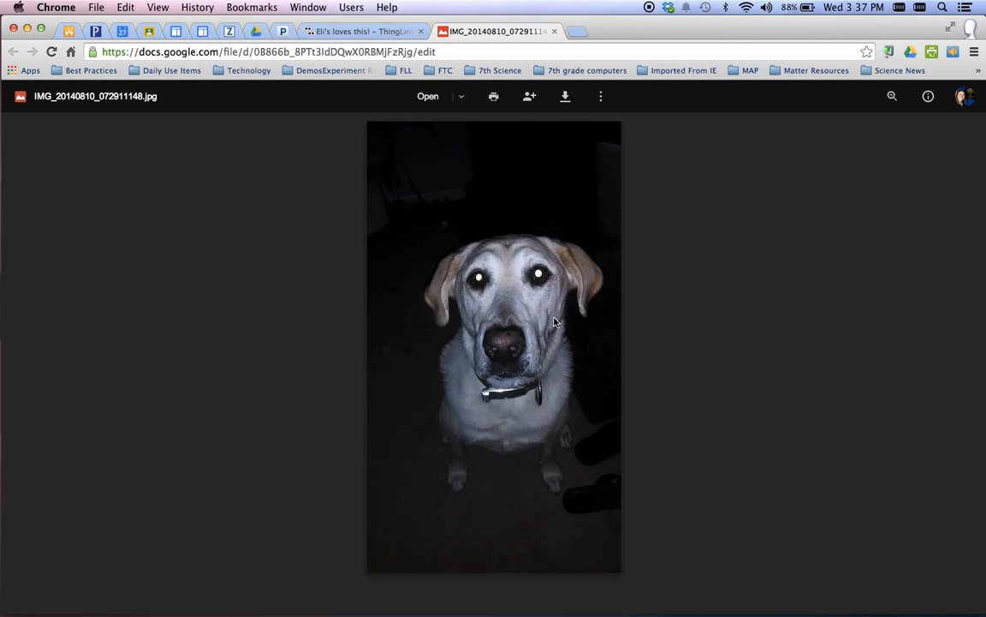
mouse_move(624, 66)
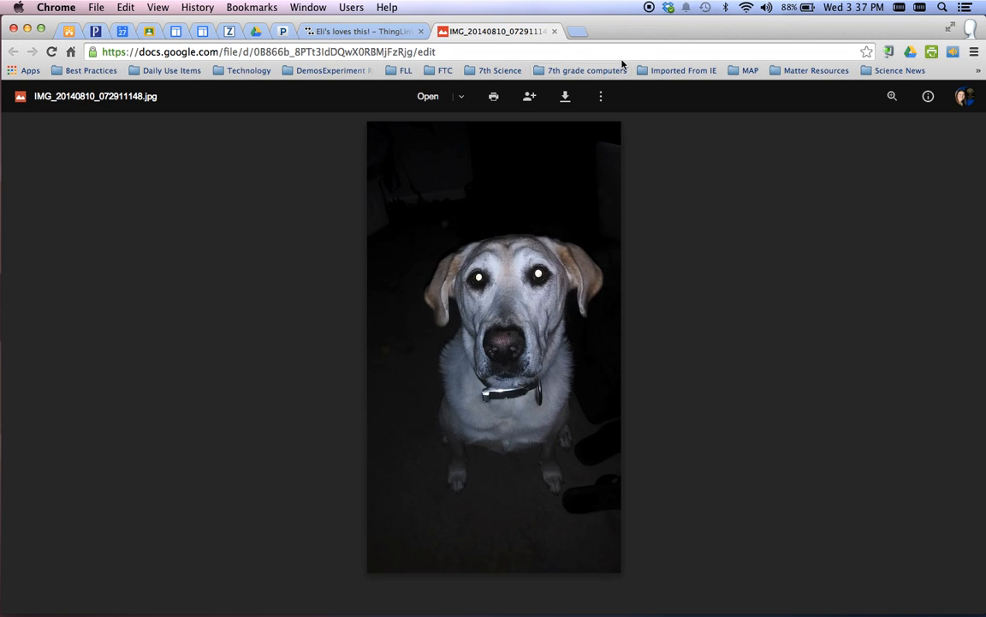